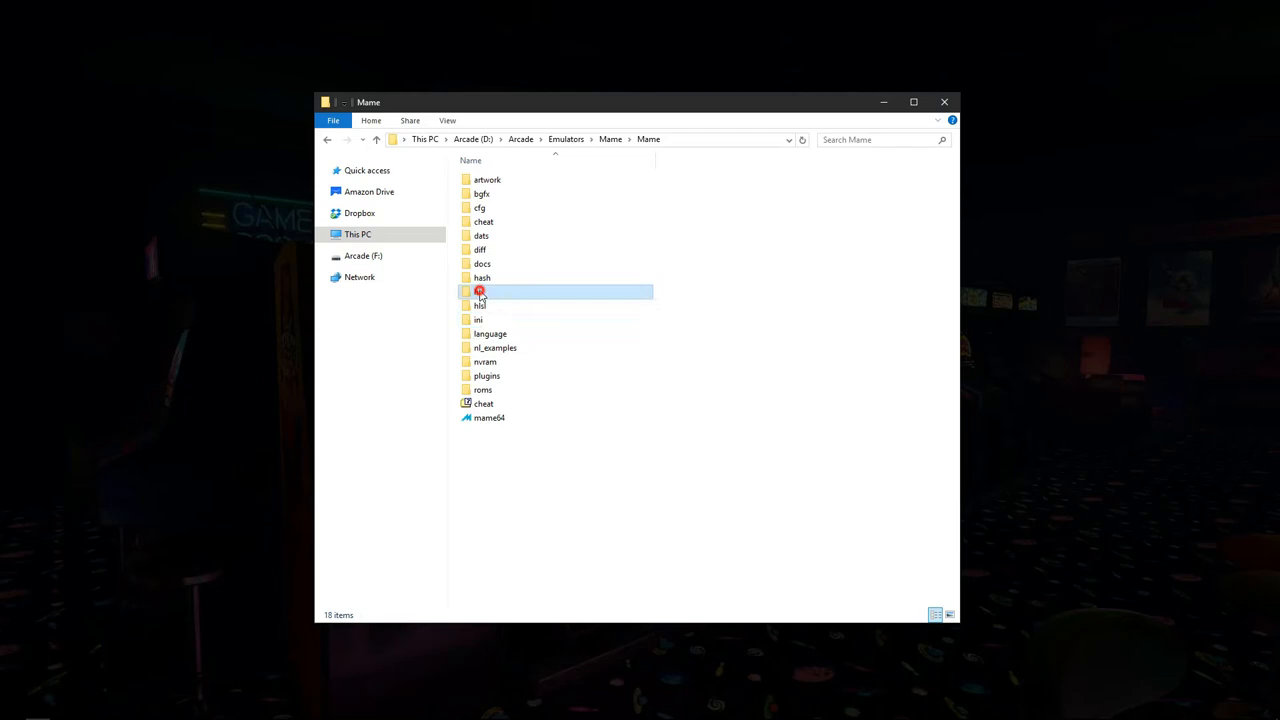
Browse MAME's hi folder to hiscore.dat and open mame.ini in Notepad++.
double_click(480, 291)
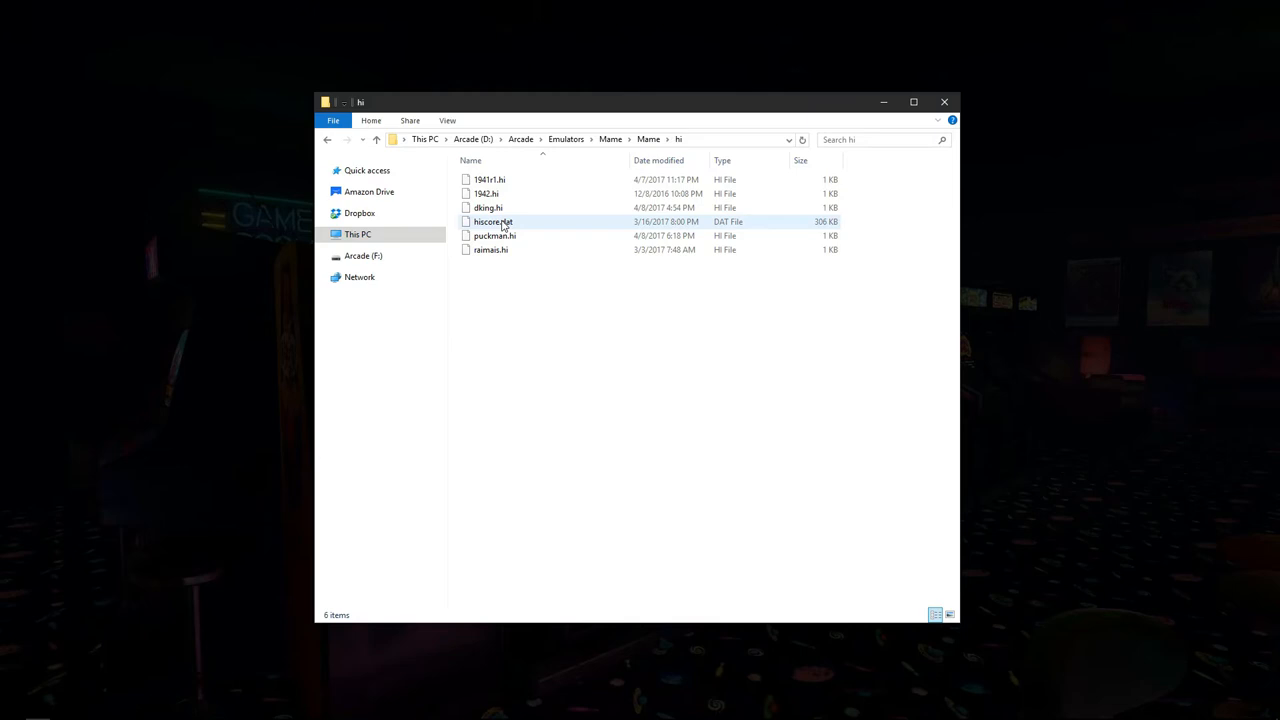
click(494, 235)
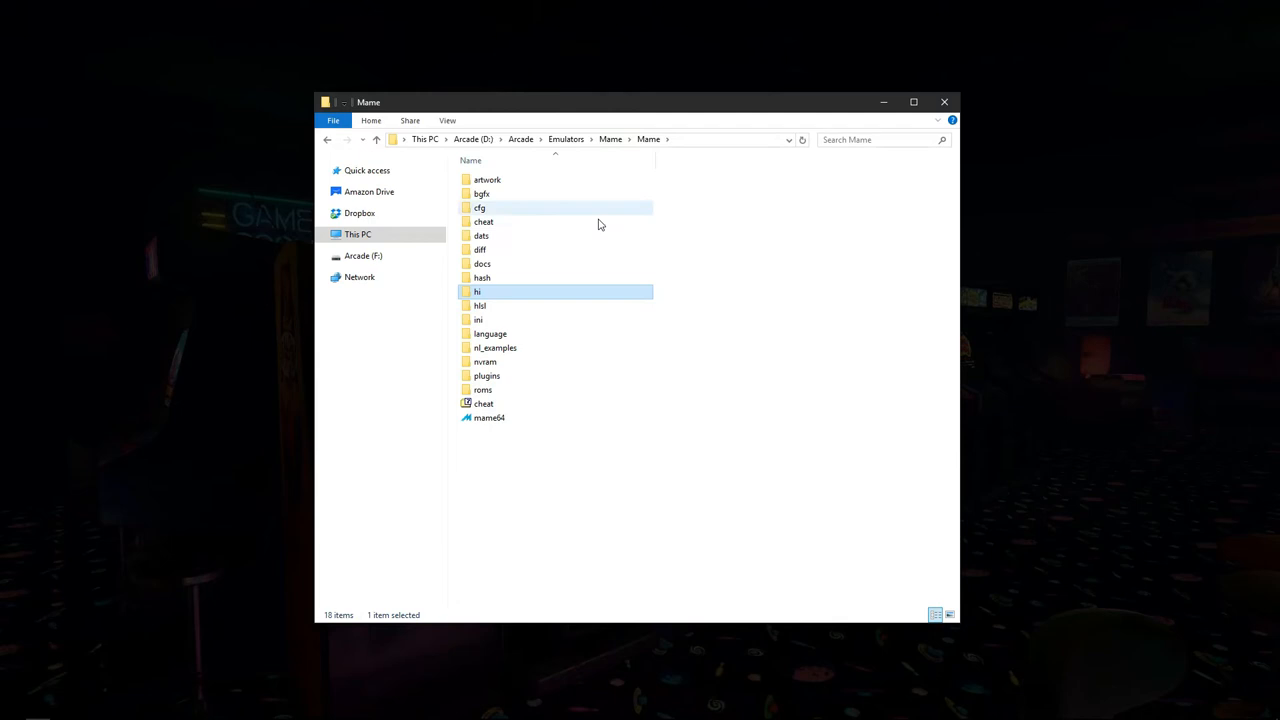
double_click(478, 319)
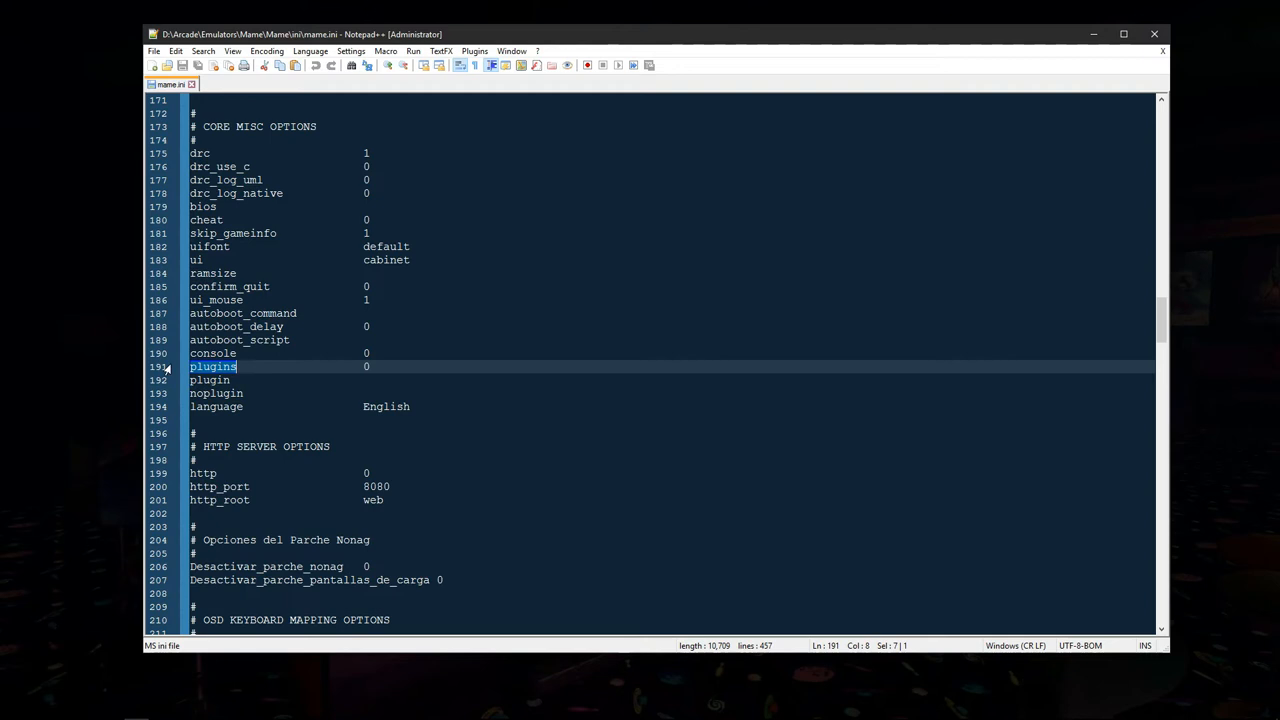
Set plugins to 1 and the plugin line to hiscore,cheats.
text(1)
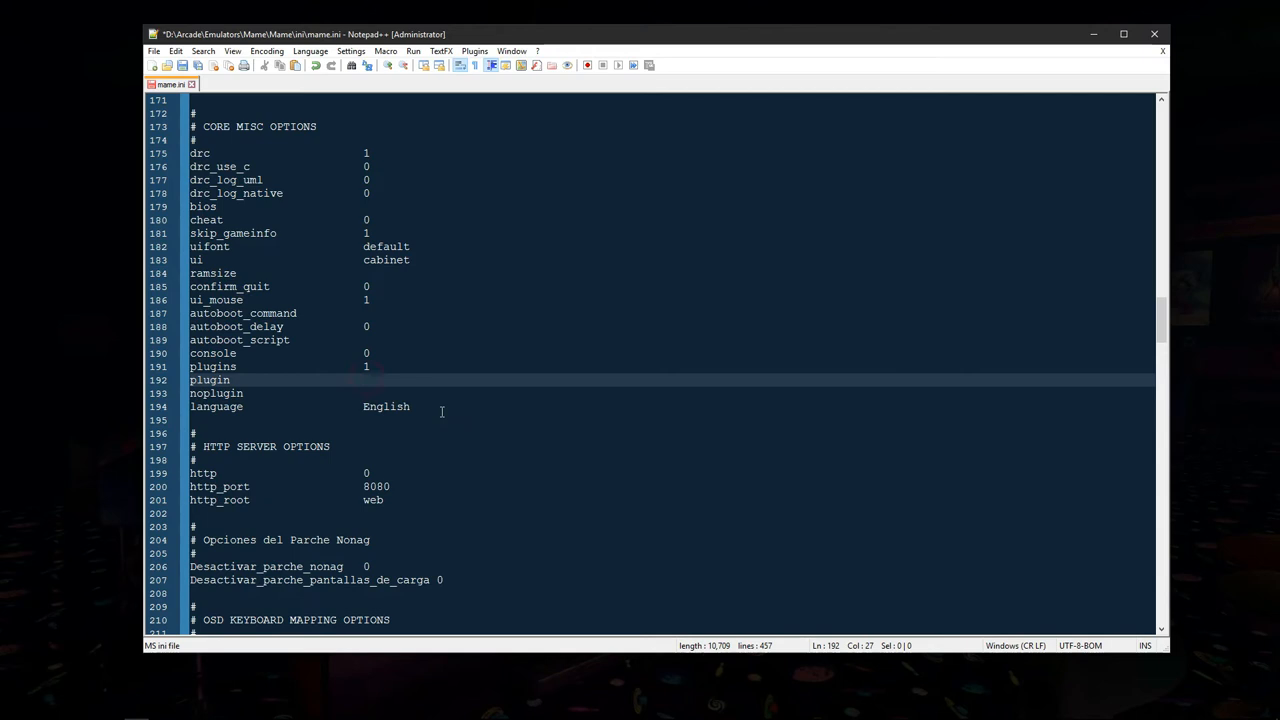
text(hid)
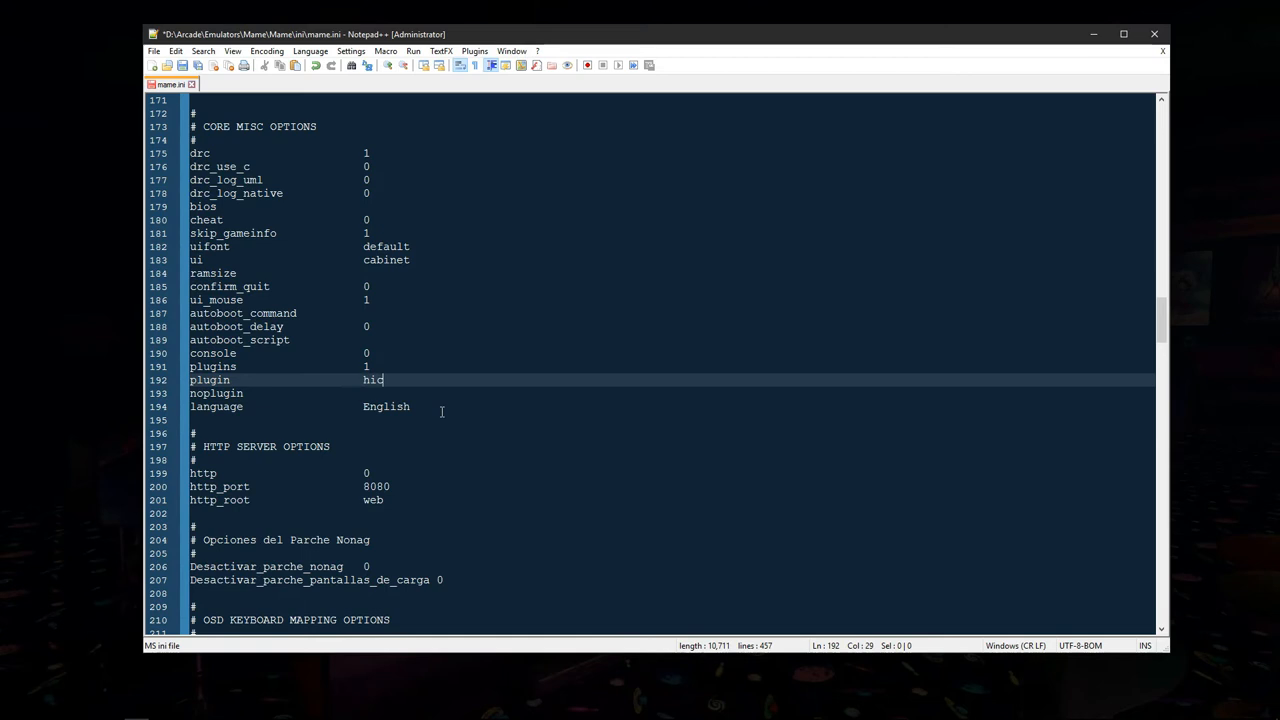
text(score)
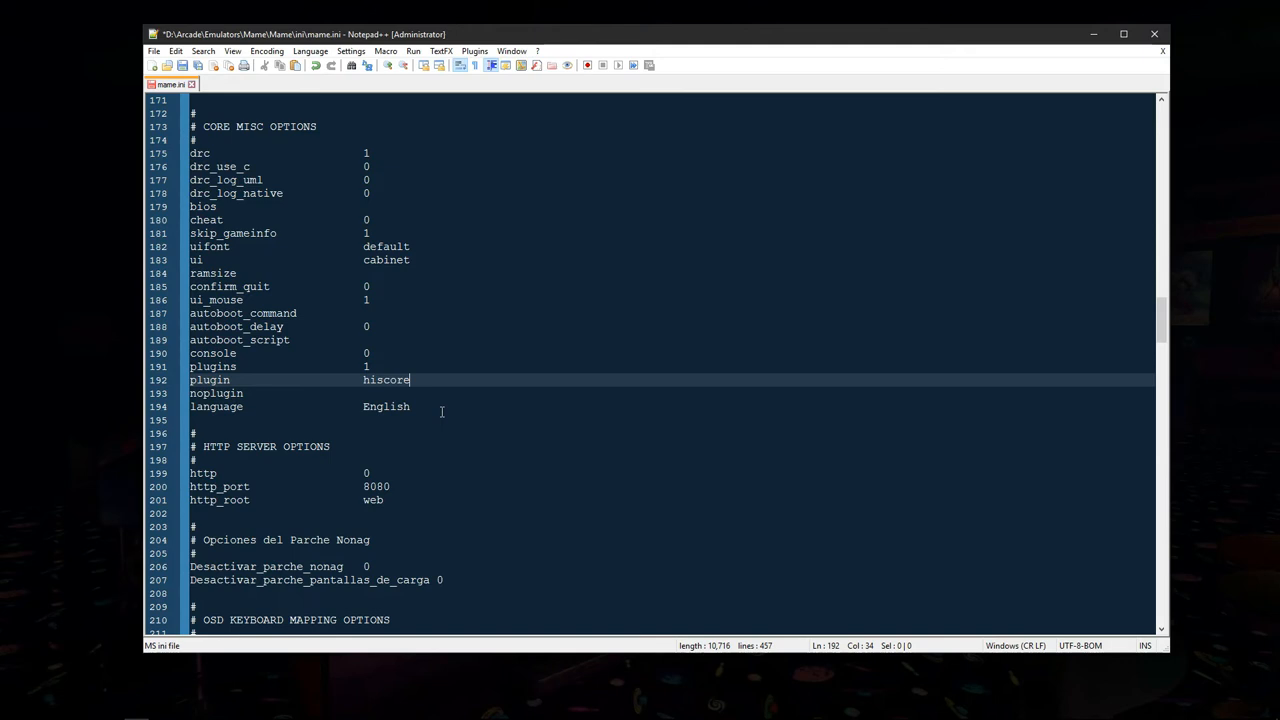
text(,cheats)
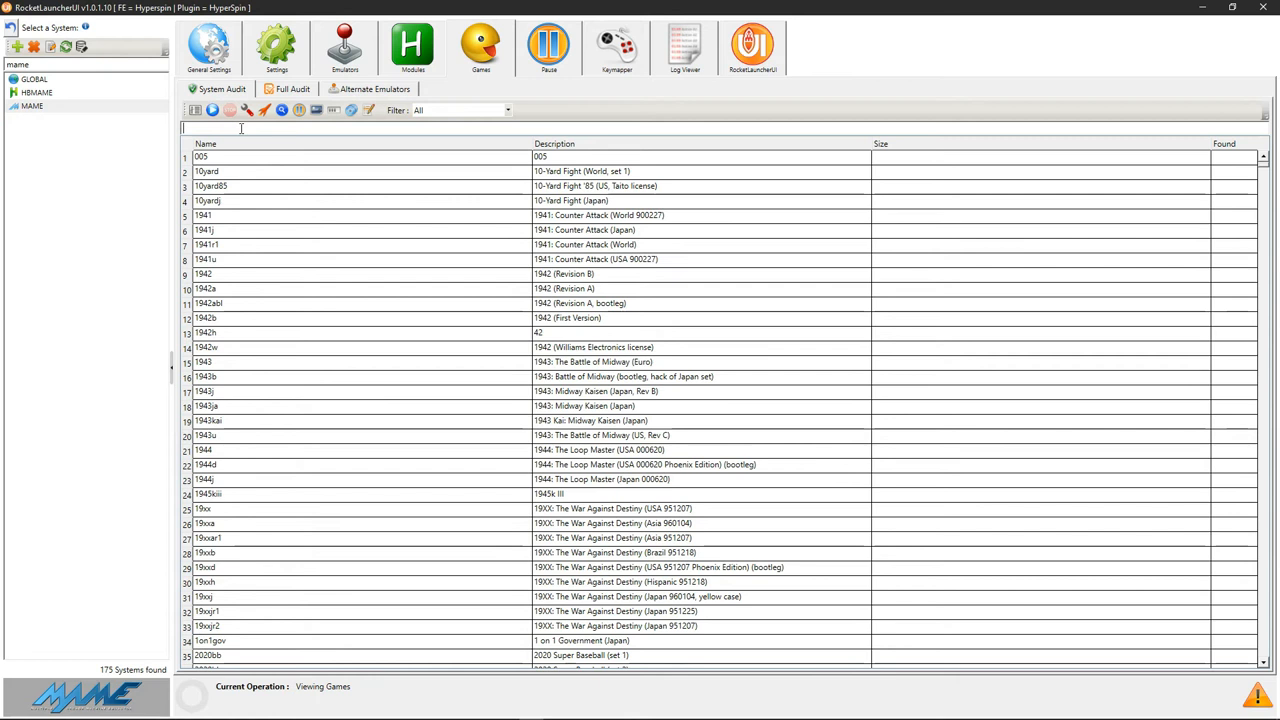
Search the MAME game list for 'pack'.
text(pack)
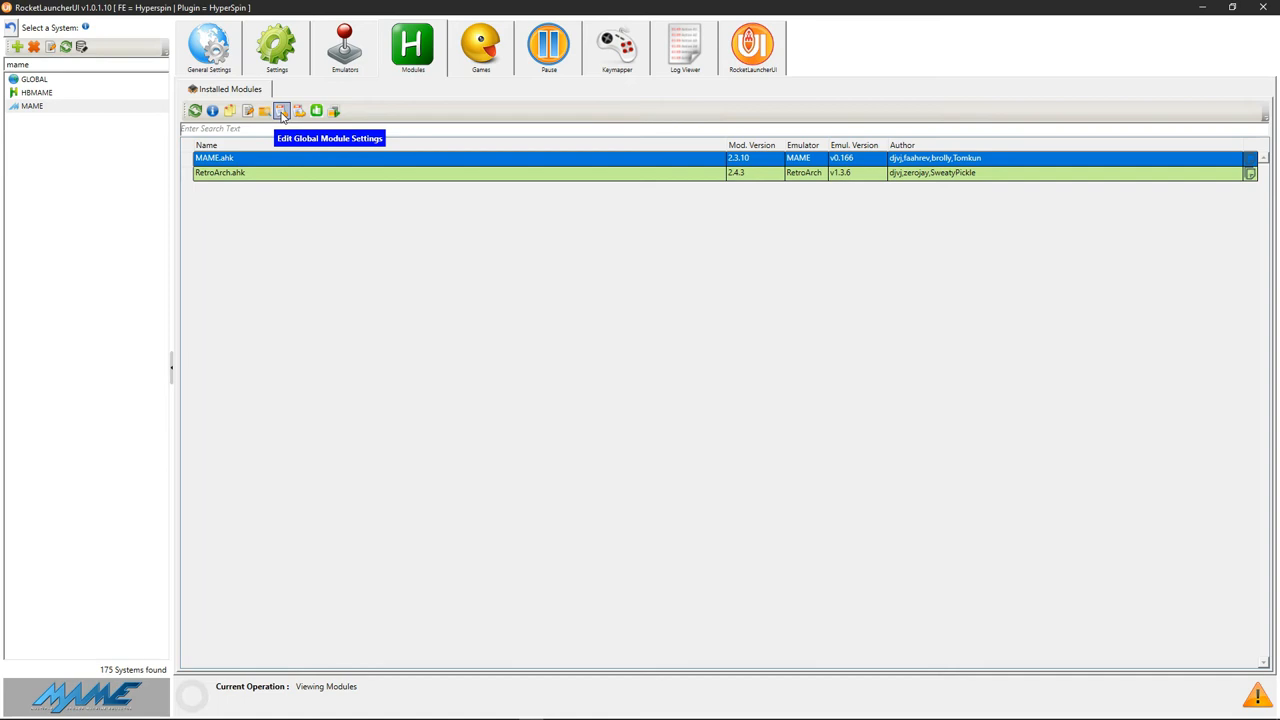
Open Edit Global Module Settings for MAME.ahk.
click(281, 111)
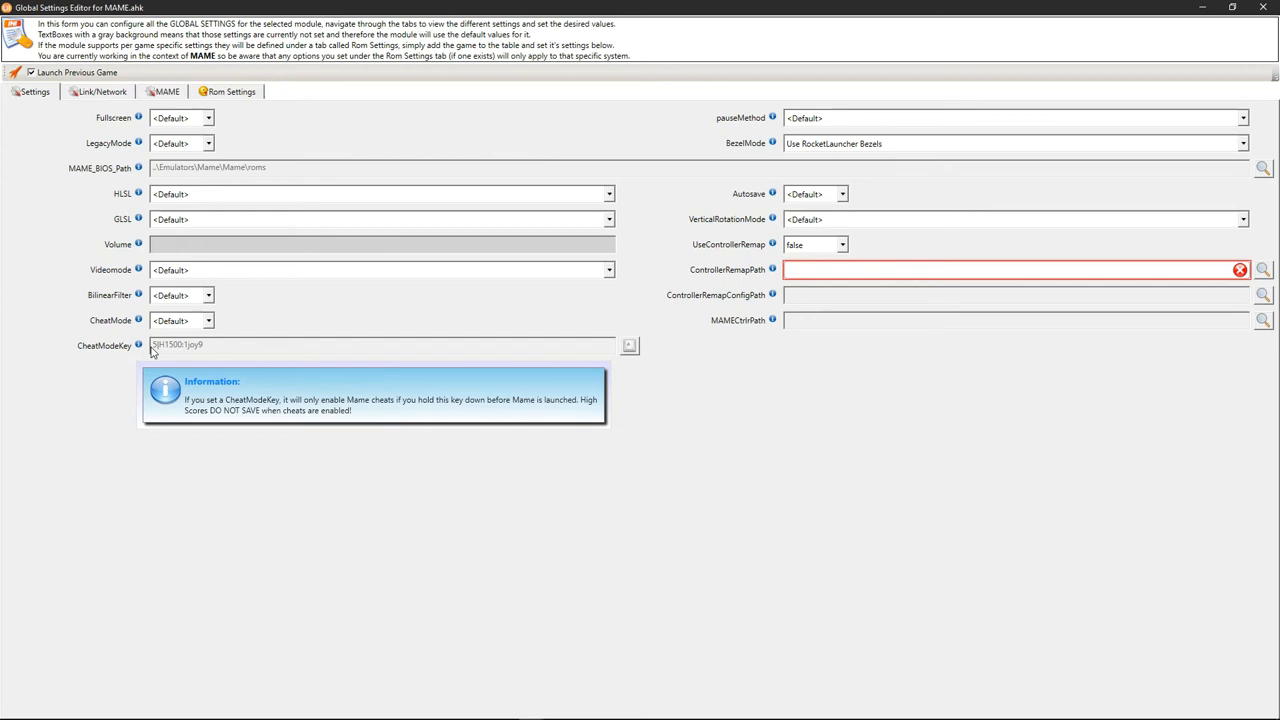
Show the help information for the CheatModeKey setting.
click(629, 345)
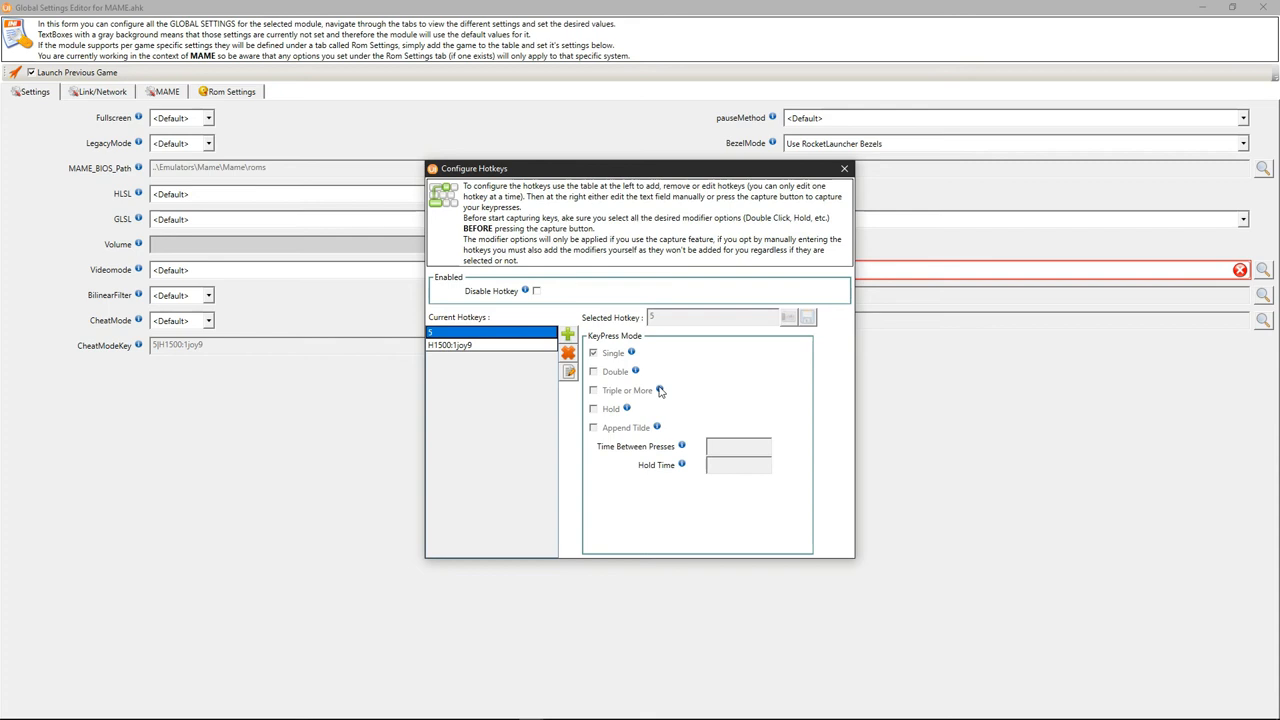
Edit hotkey 5 to require a 1500 ms hold, then close Configure Hotkeys.
click(593, 408)
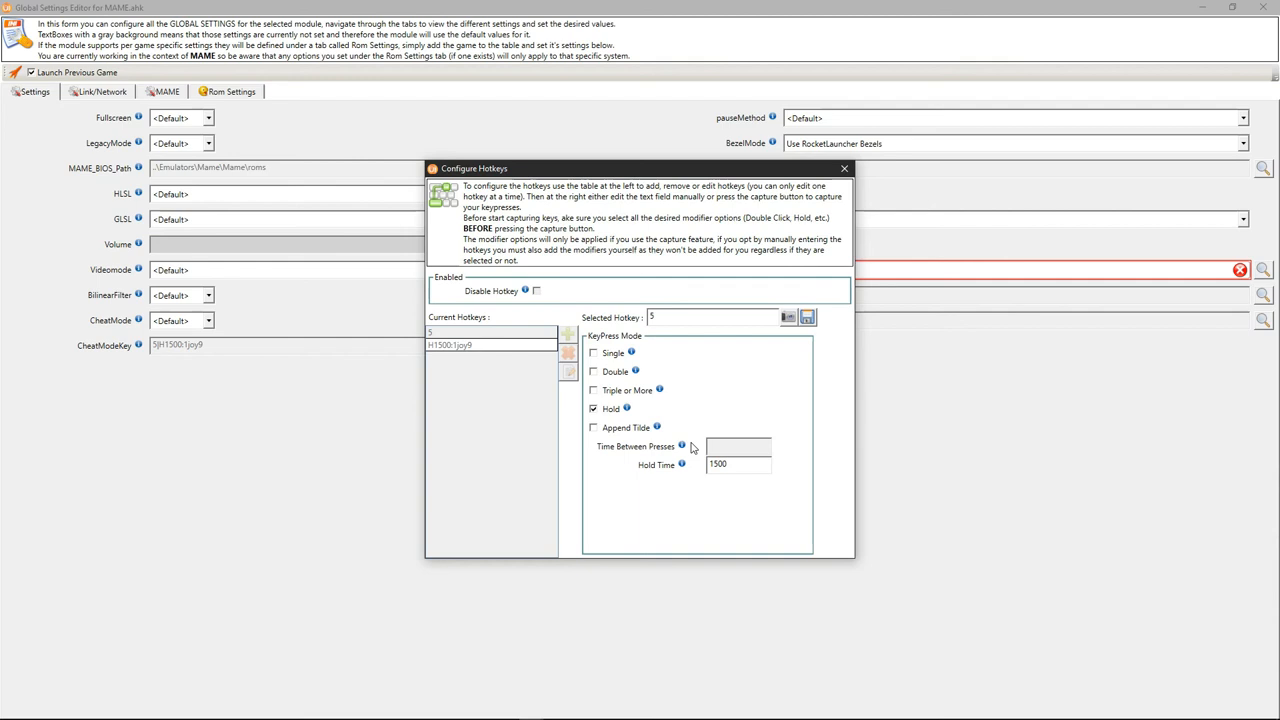
click(490, 345)
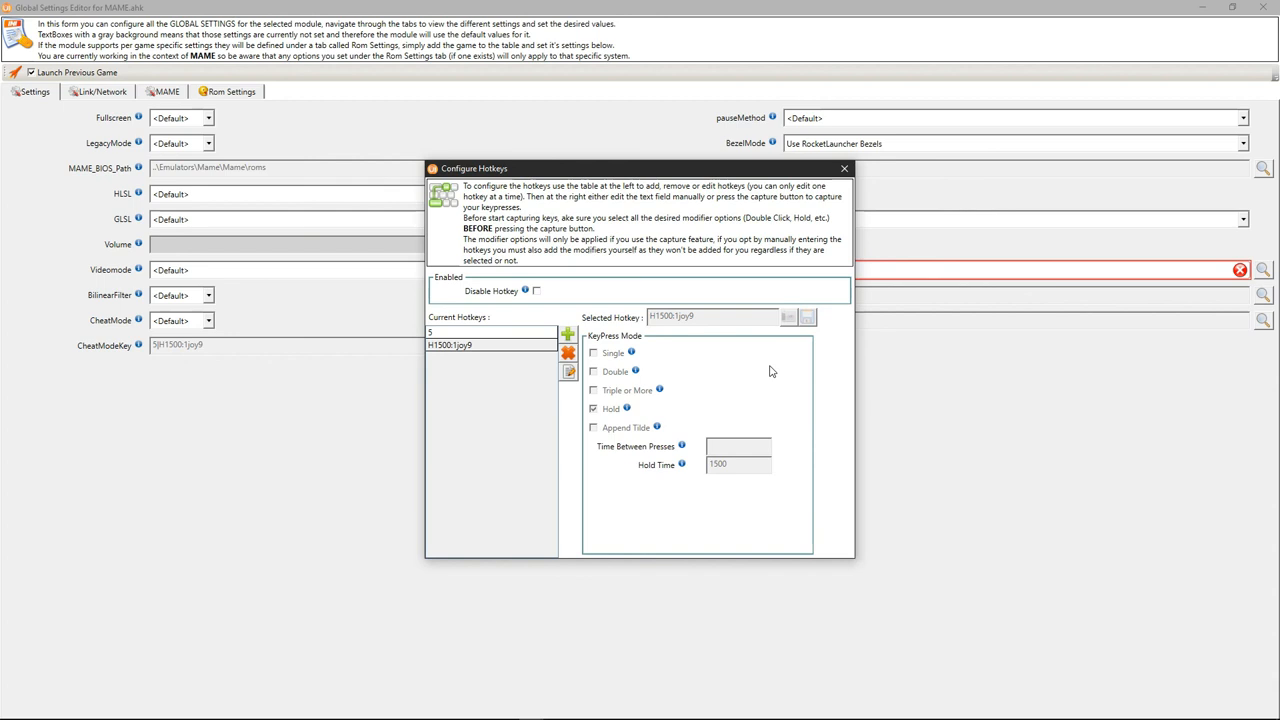
click(844, 168)
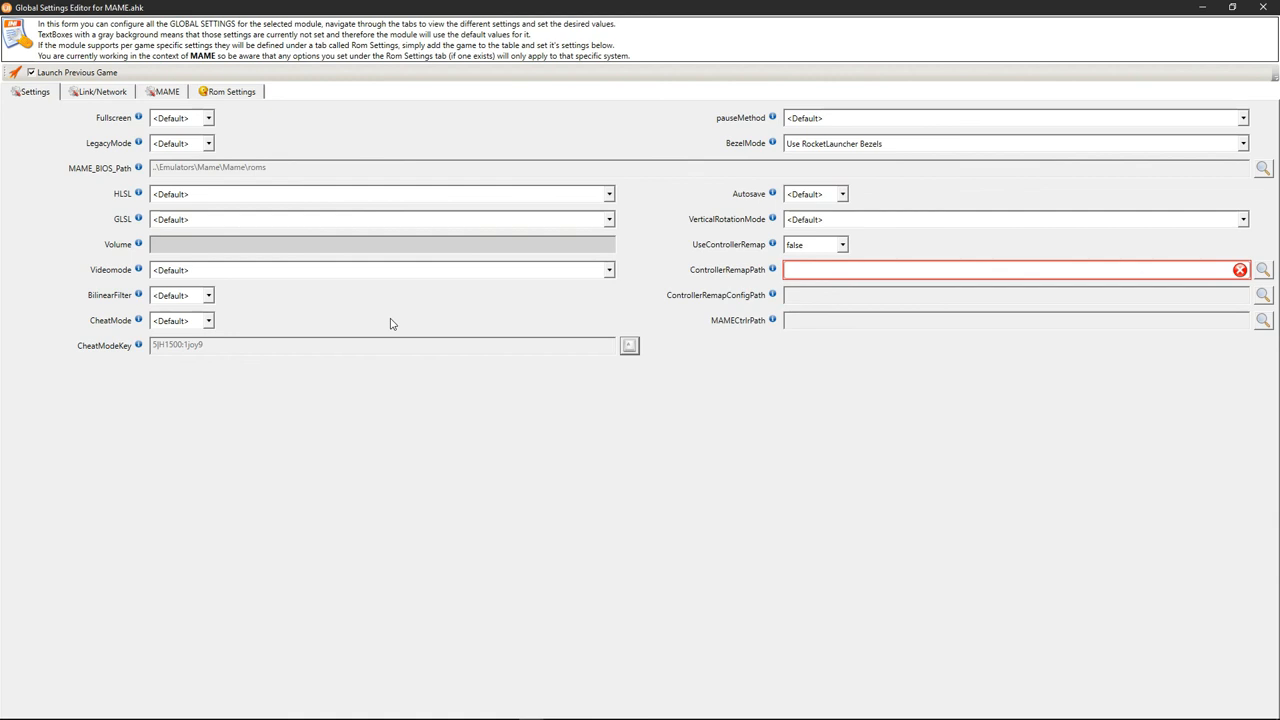